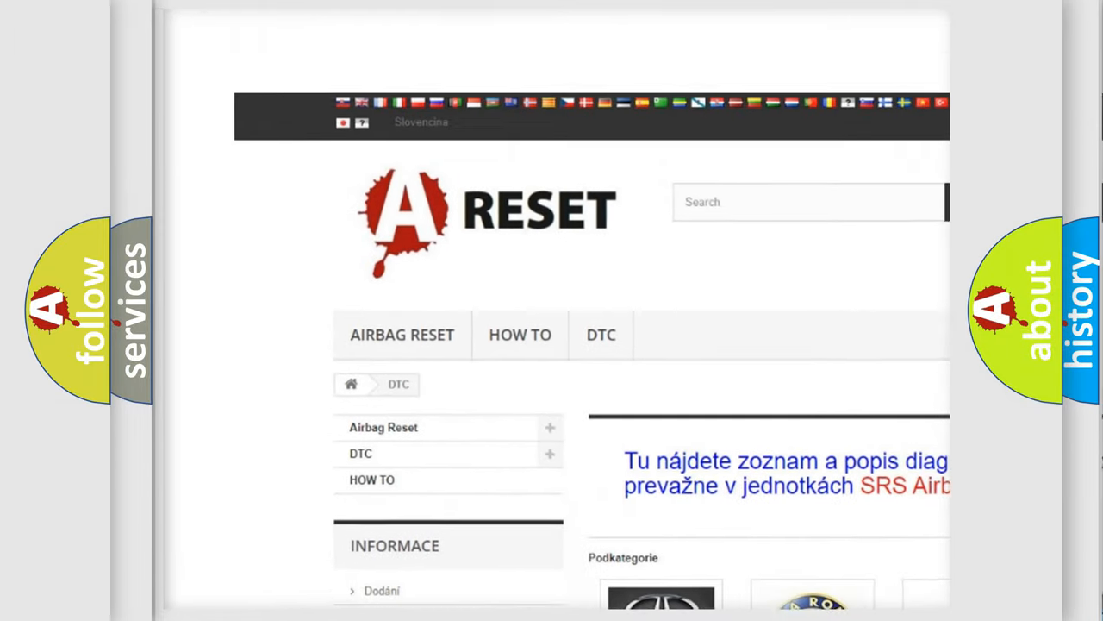
scroll("down", 3)
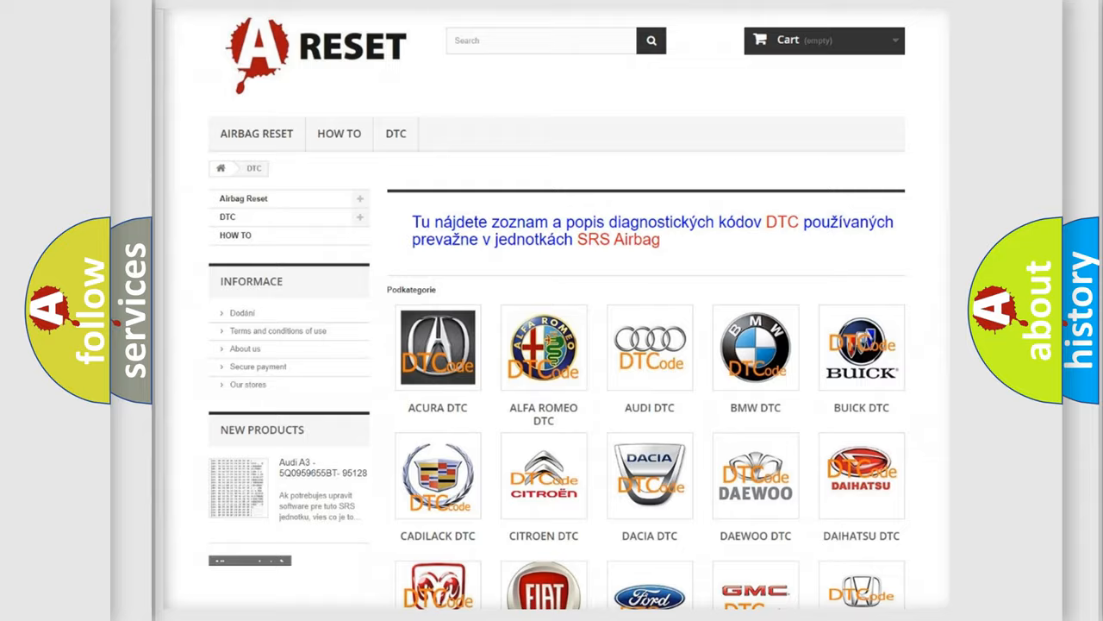
scroll("down", 3)
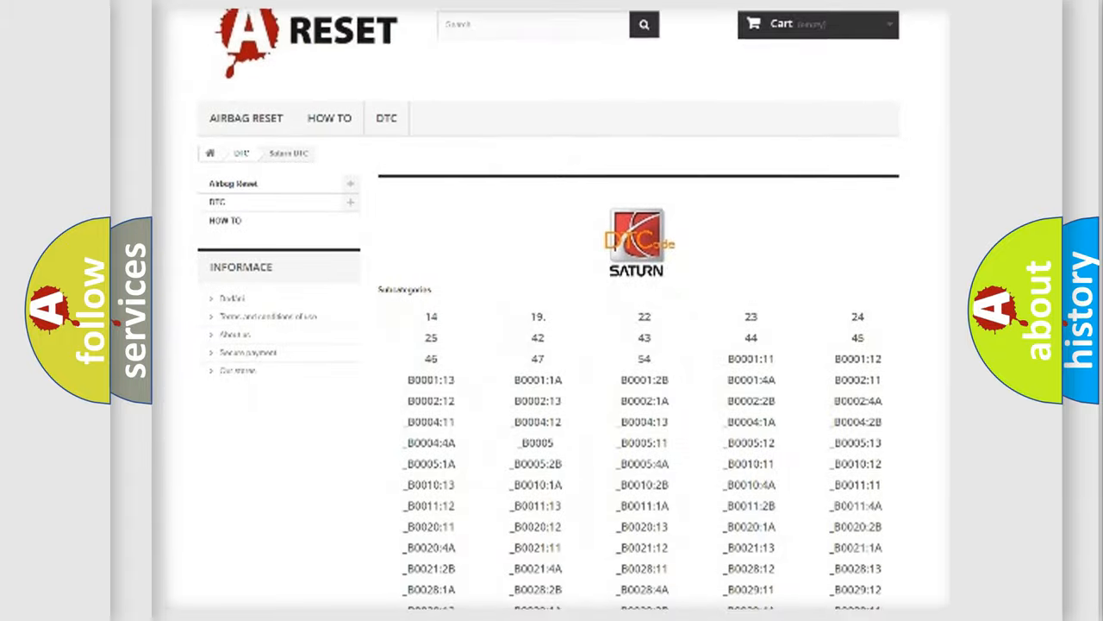
scroll("down", 3)
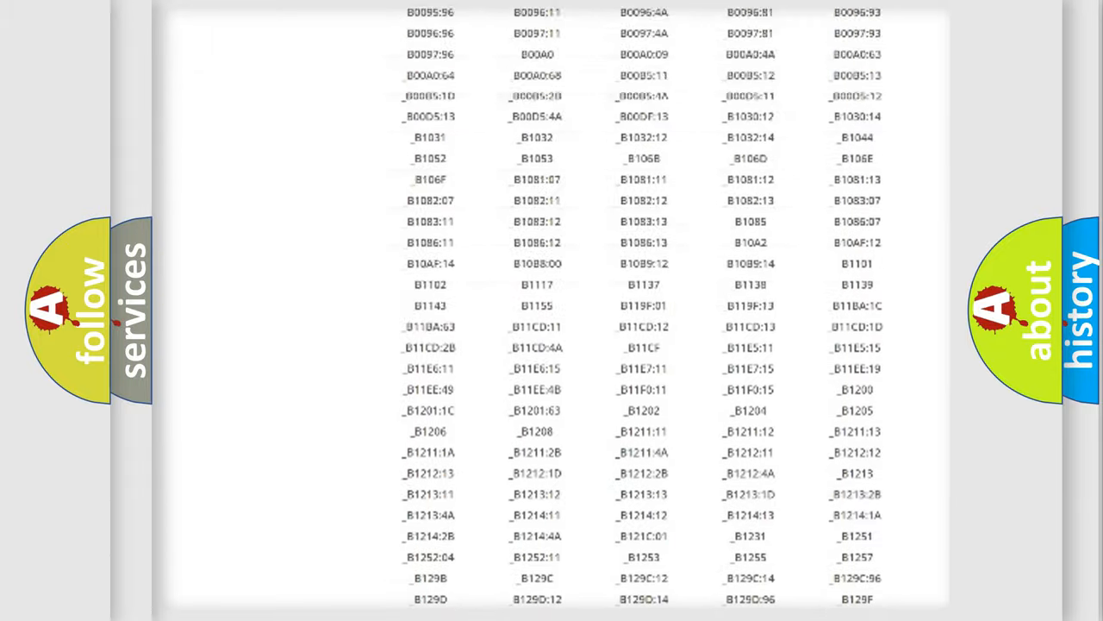
scroll("up", 3)
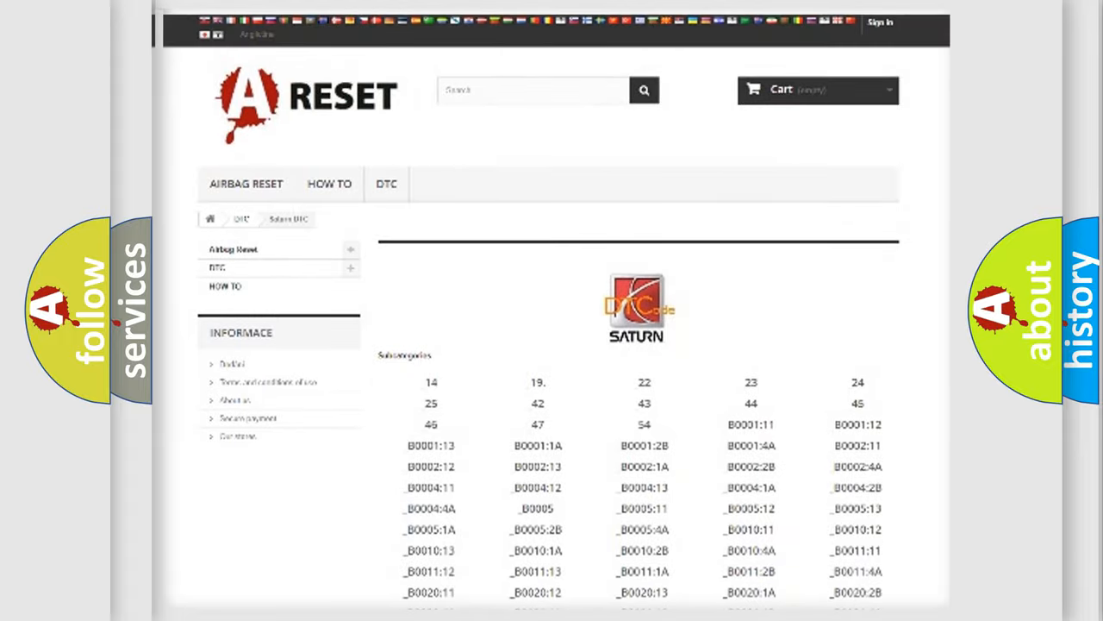